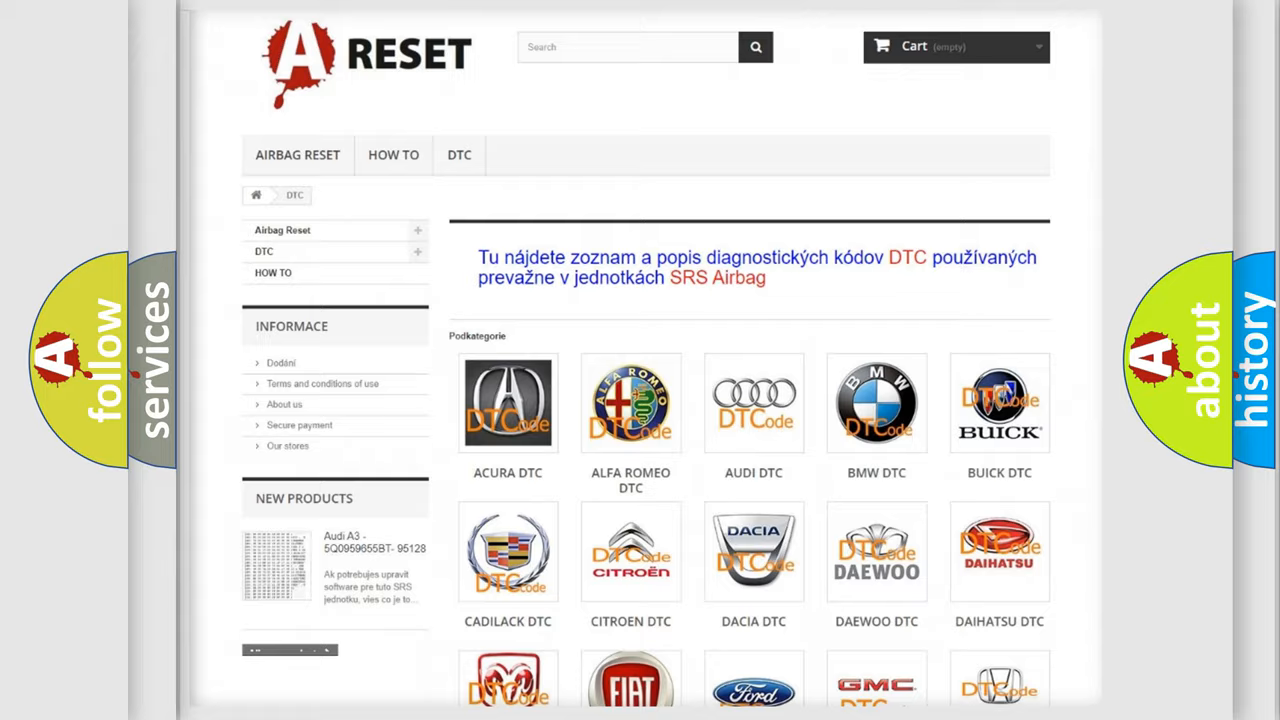
- Scroll the DTC category grid and open the GMC DTC tile
{"action": "scroll", "scroll_direction": "down", "scroll_amount": 3}
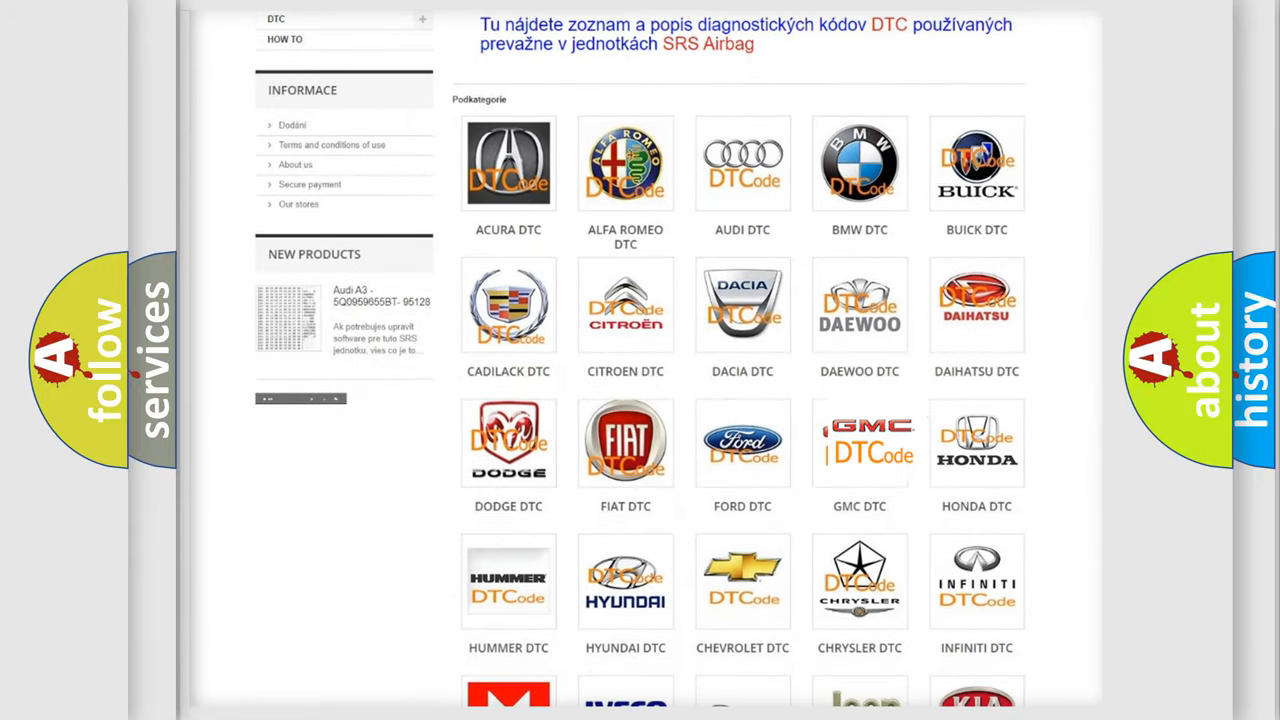
{"action": "left_click", "coordinate": [859, 442]}
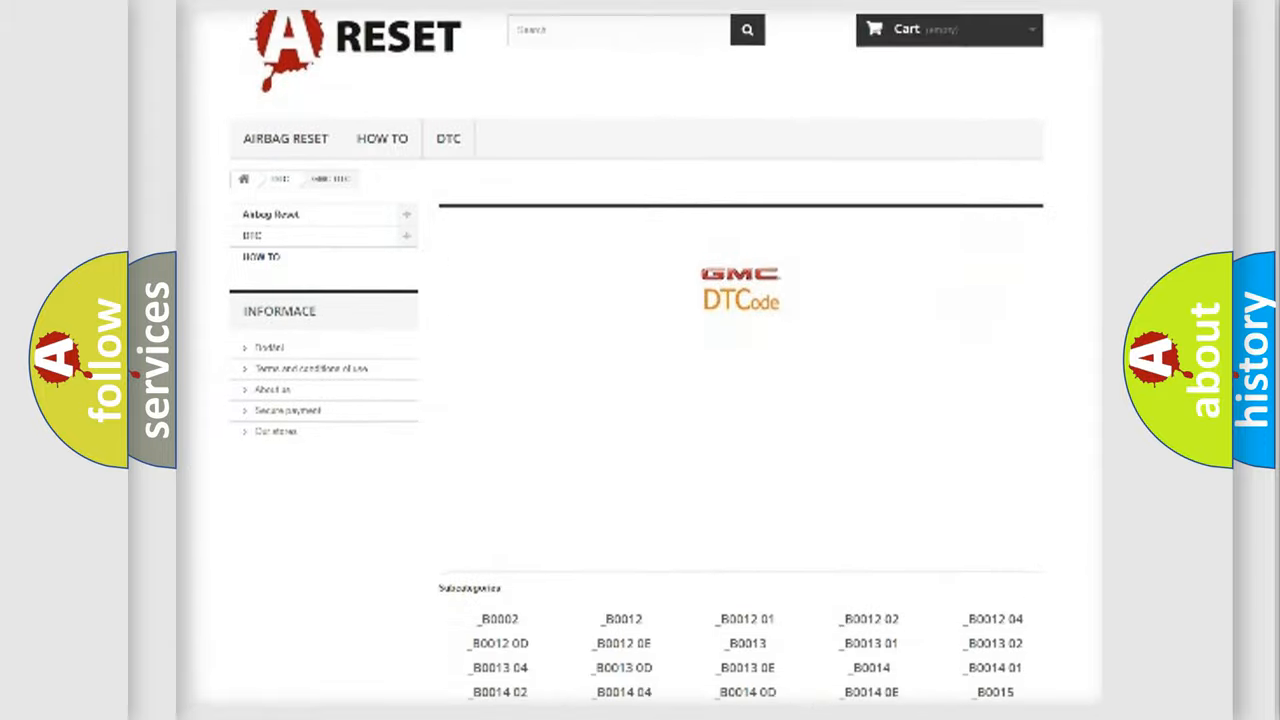